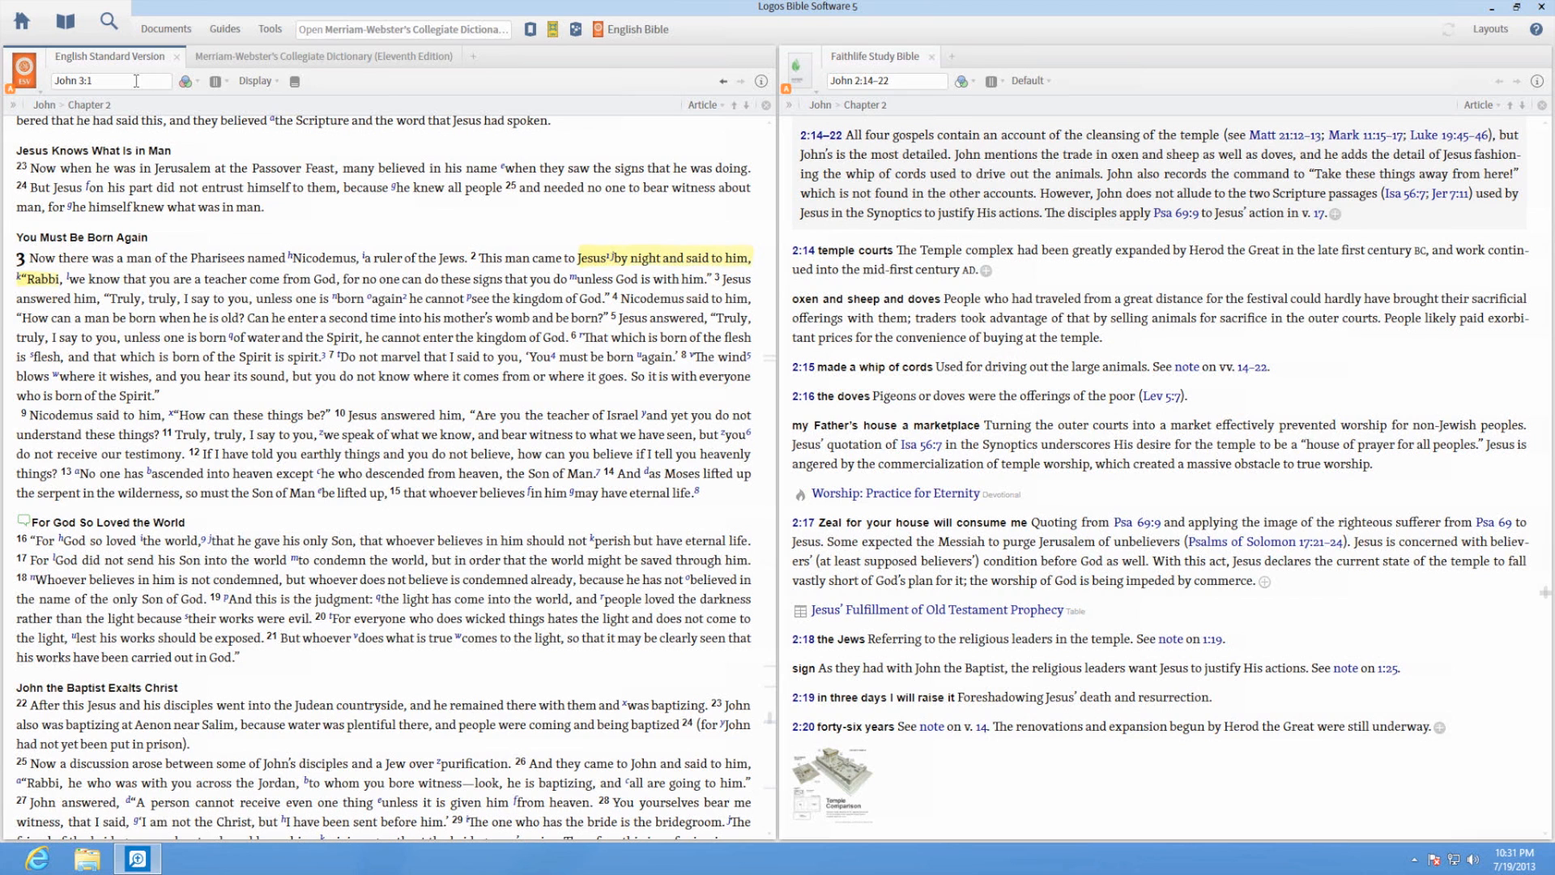
- Replace the ESV reference with 'jn 1 1' and go to John 1:1
triple_click(97, 80)
text(jn 1 1)
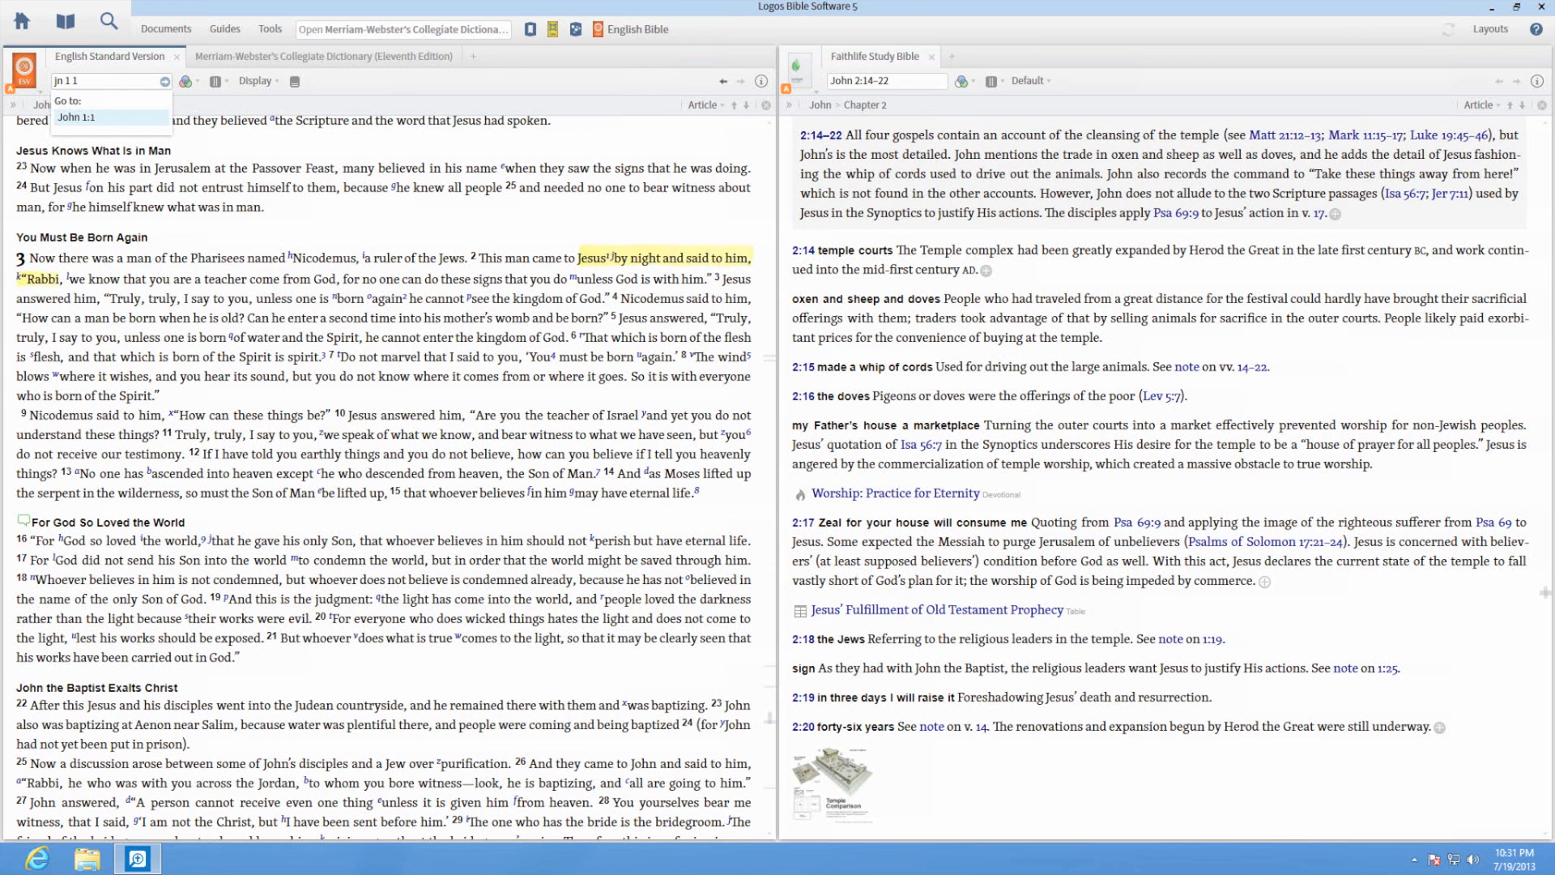
click(76, 116)
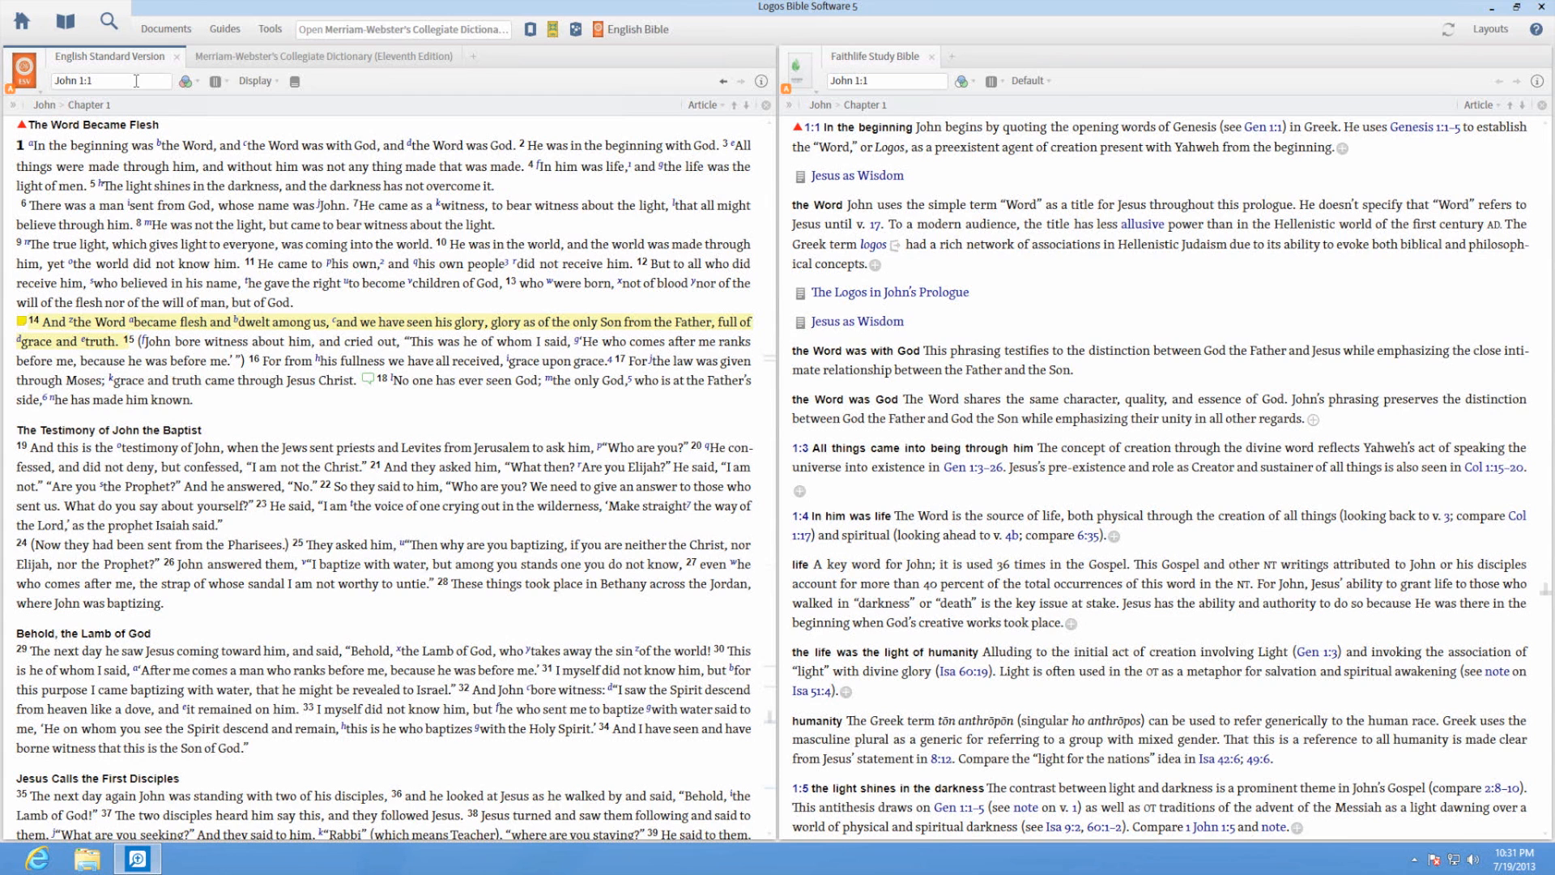
- Look up 'ark' in Merriam-Webster's Collegiate Dictionary, then return to the English Standard Version tab
click(311, 56)
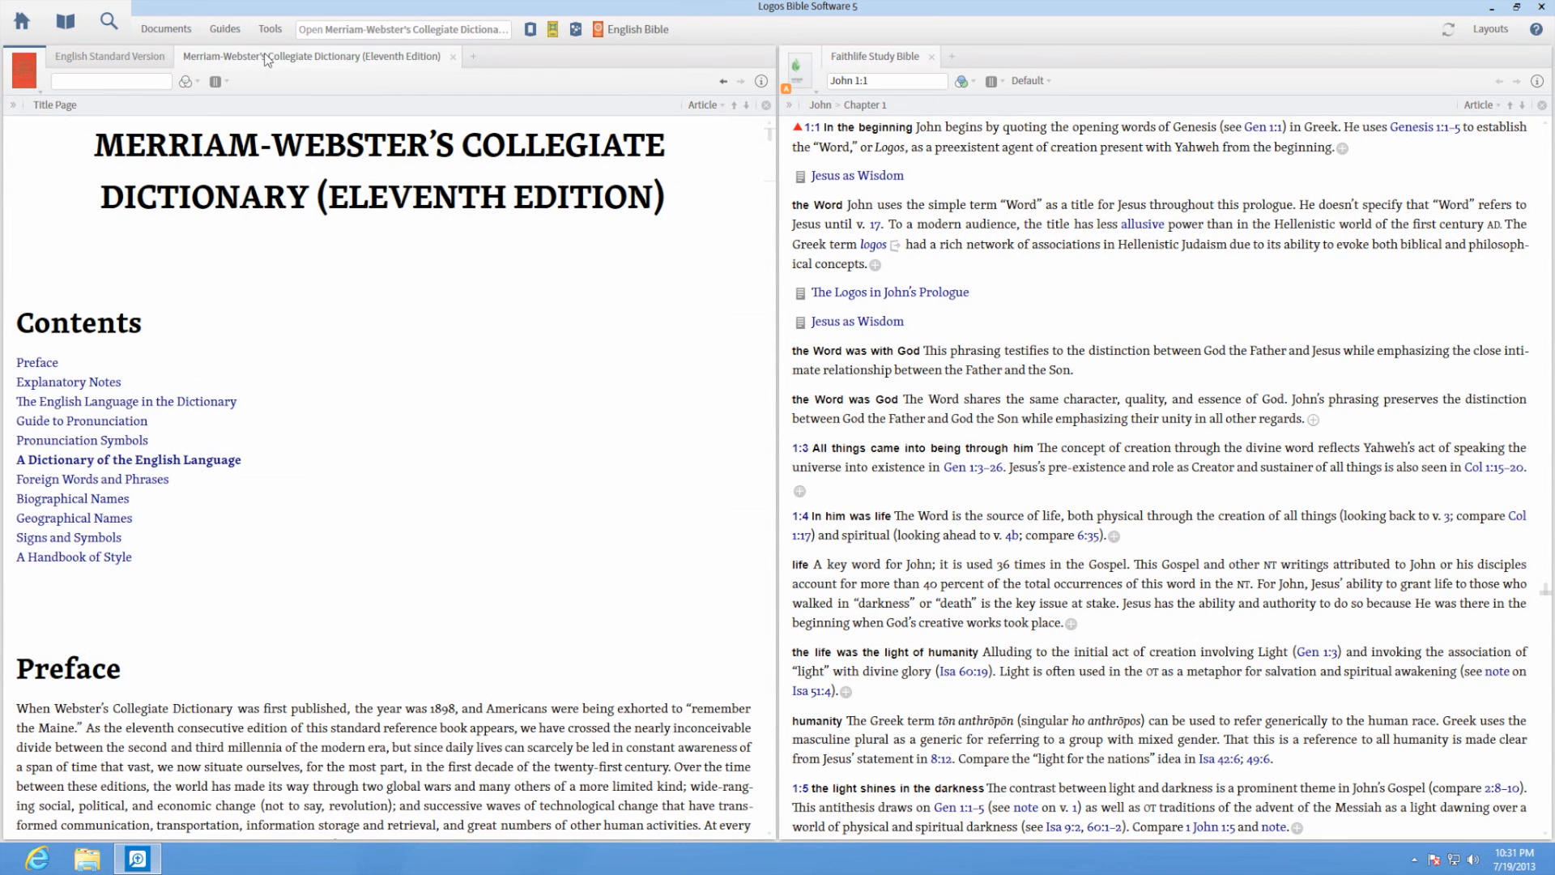
click(110, 81)
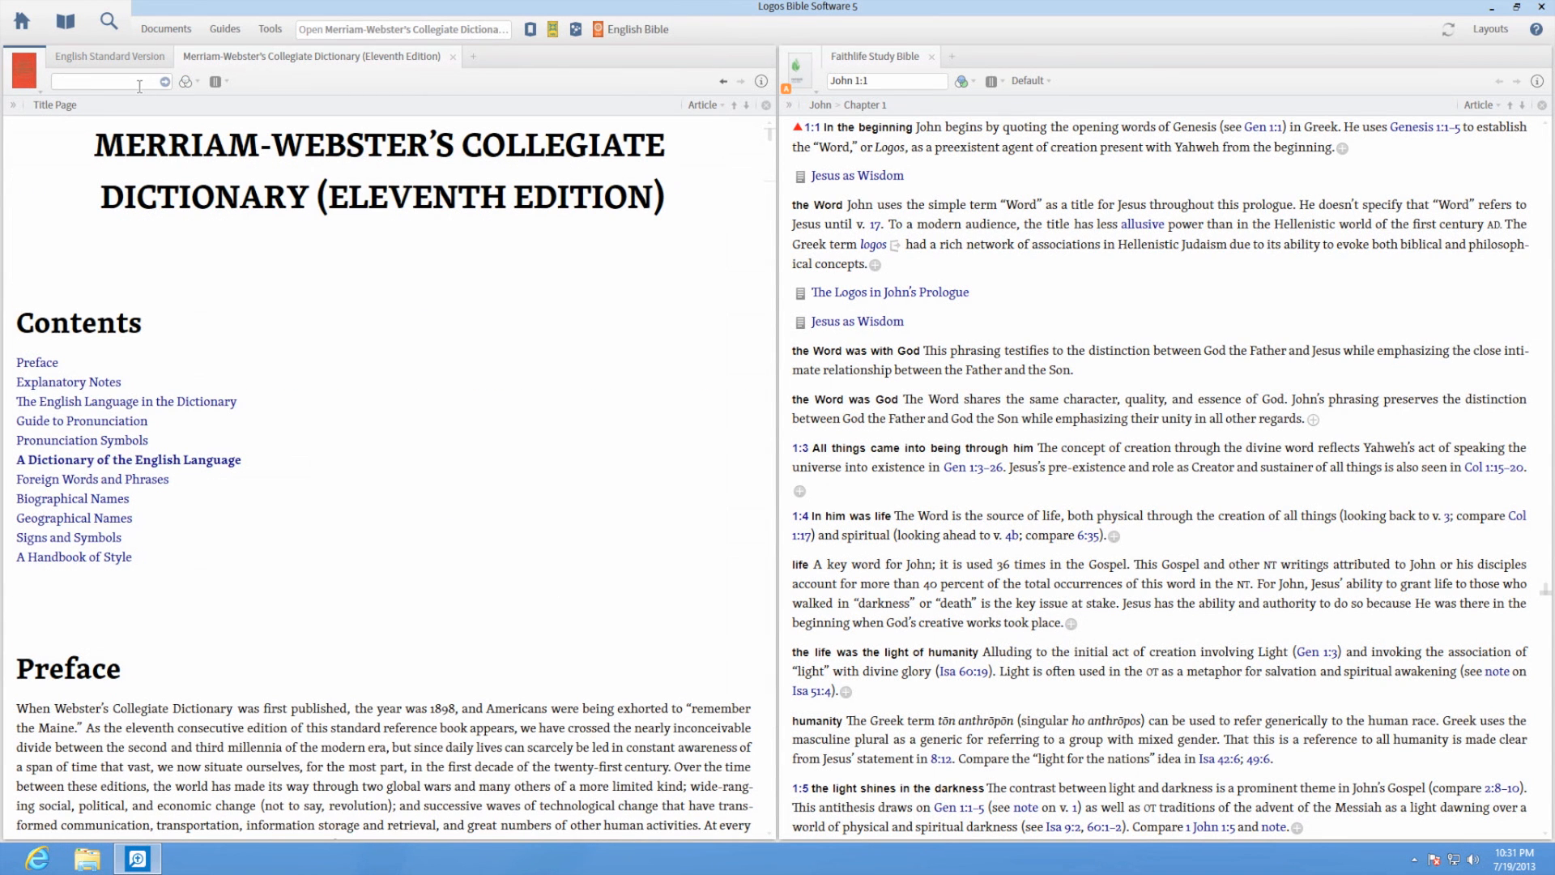
text(ark)
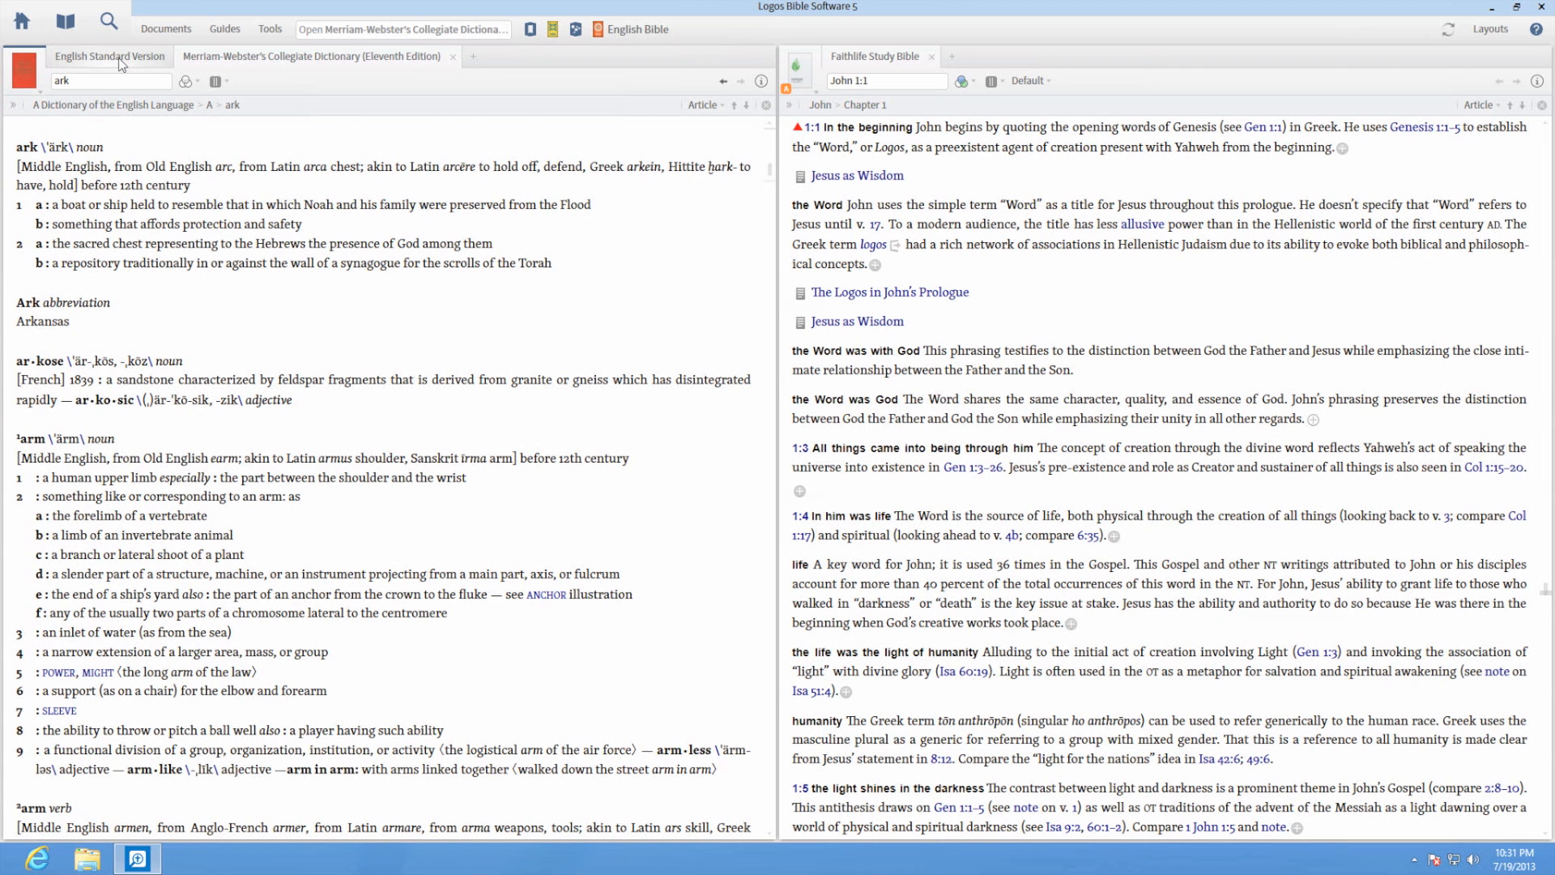
click(109, 56)
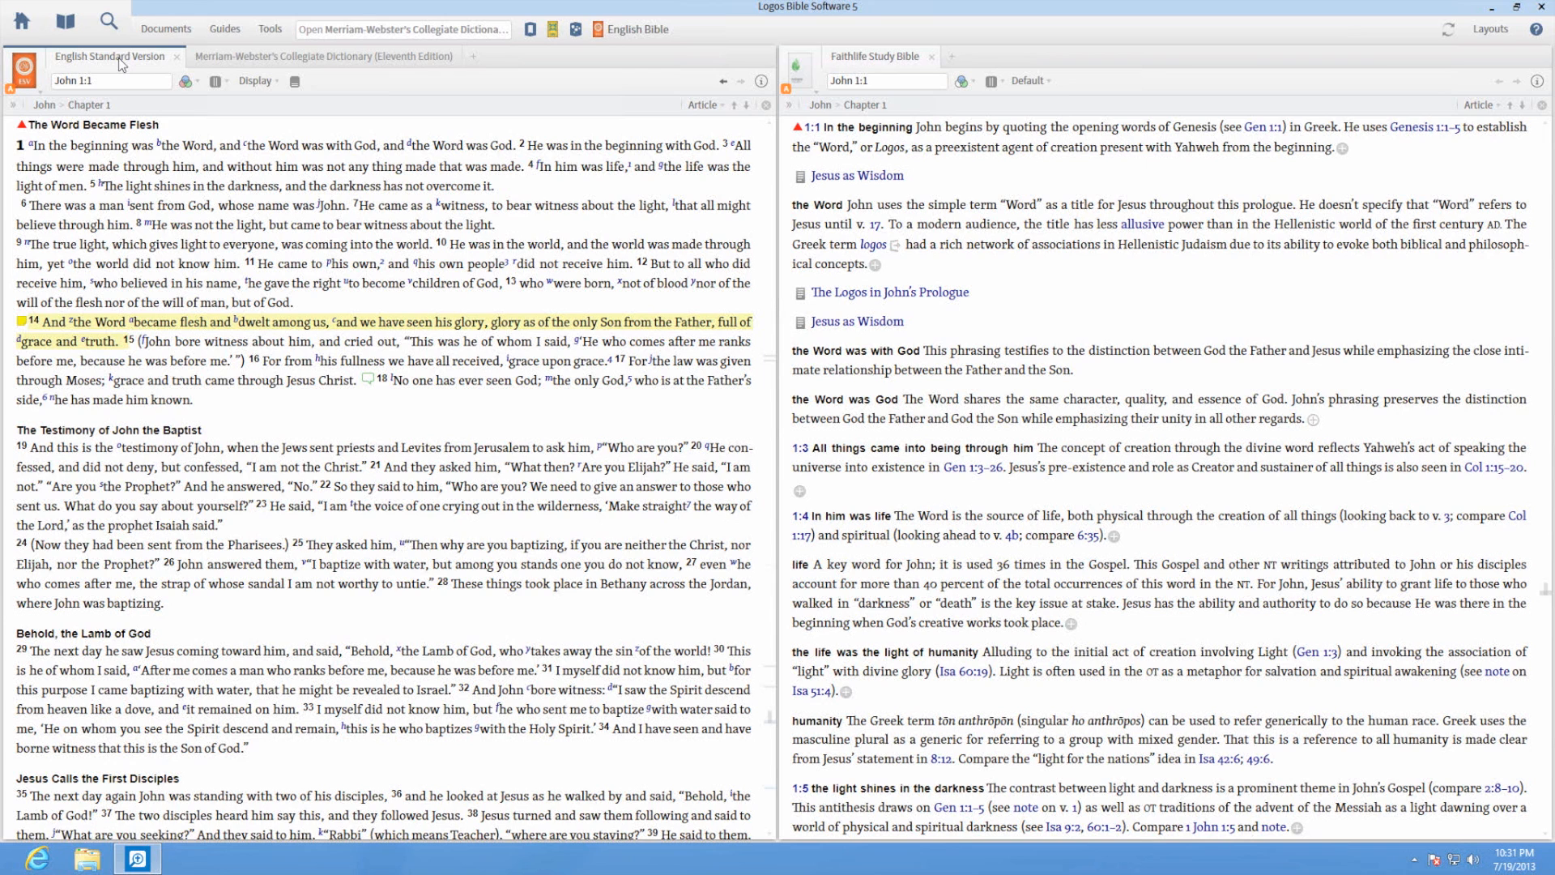
mouse_move(717, 80)
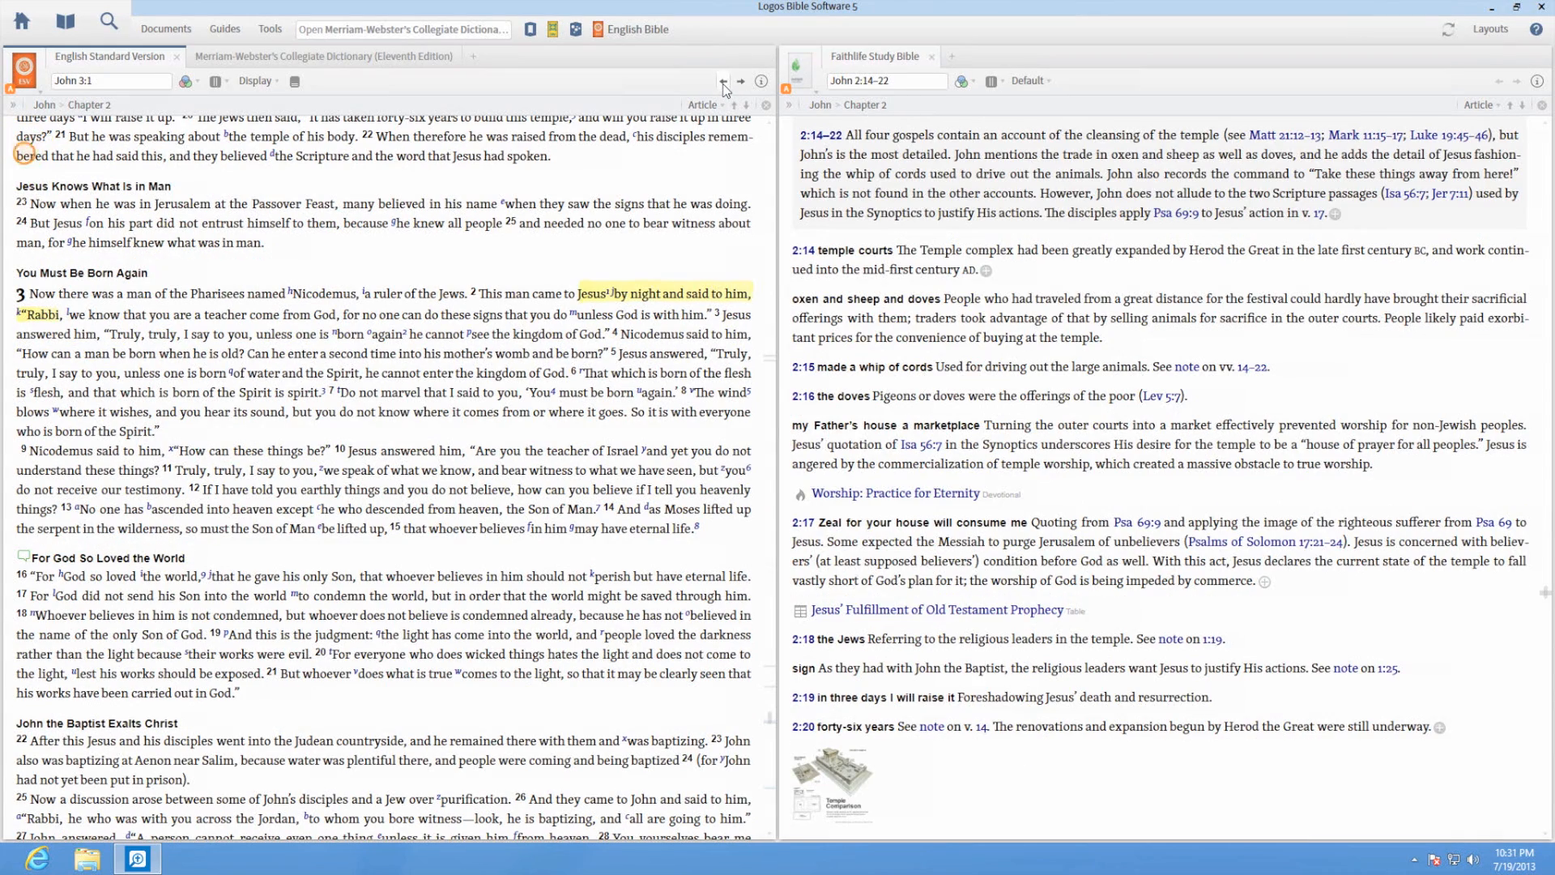
- Go forward in history from John 3 to John 1 and click in the text to show John 1:5 word details
click(723, 81)
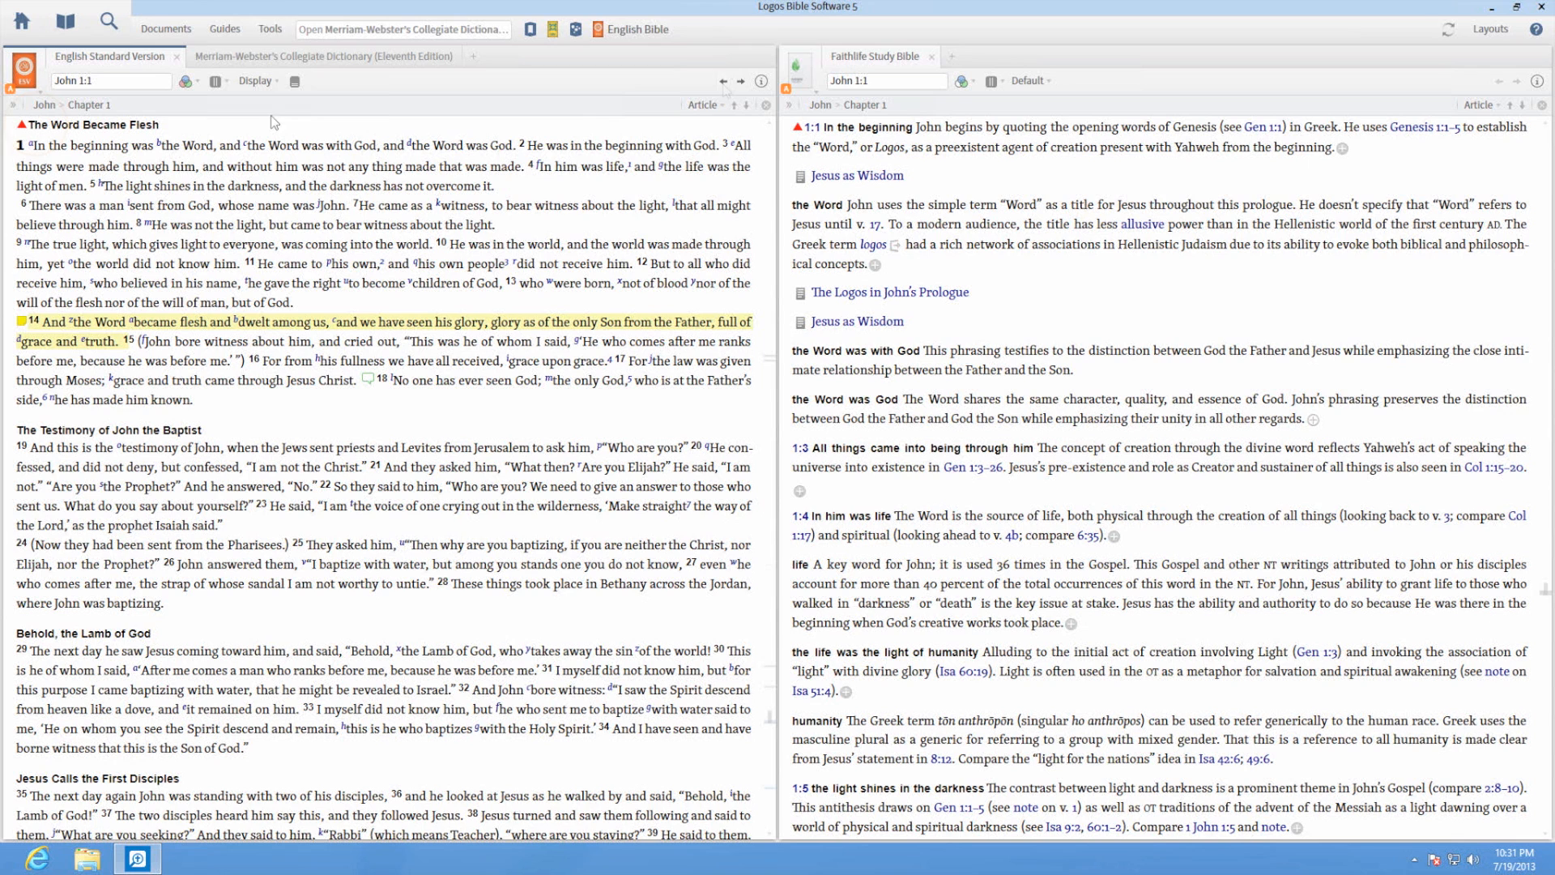
click(268, 27)
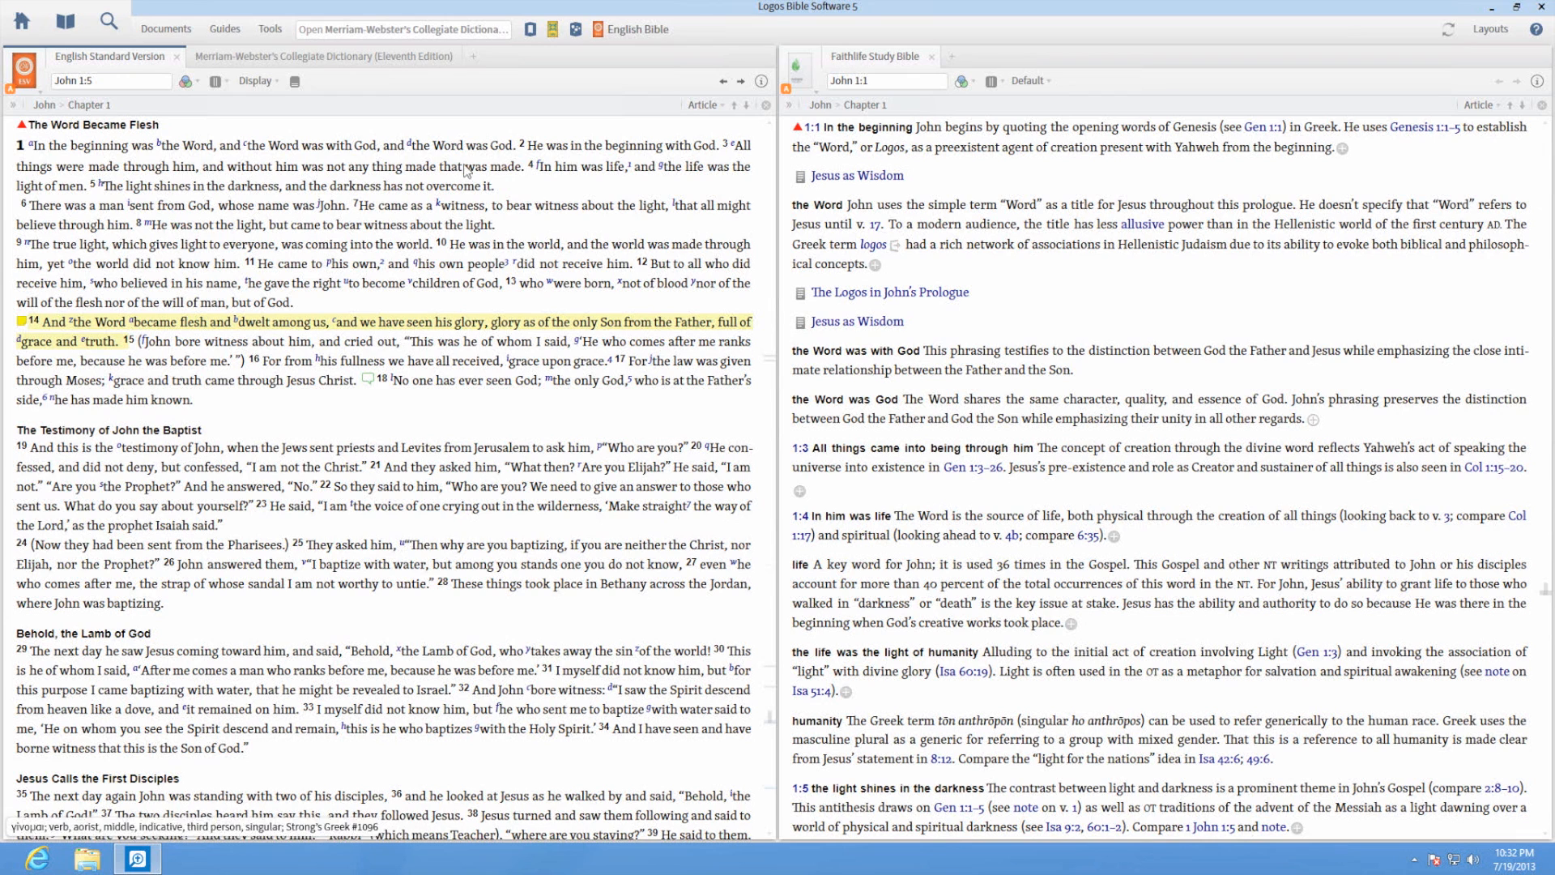
mouse_move(720, 111)
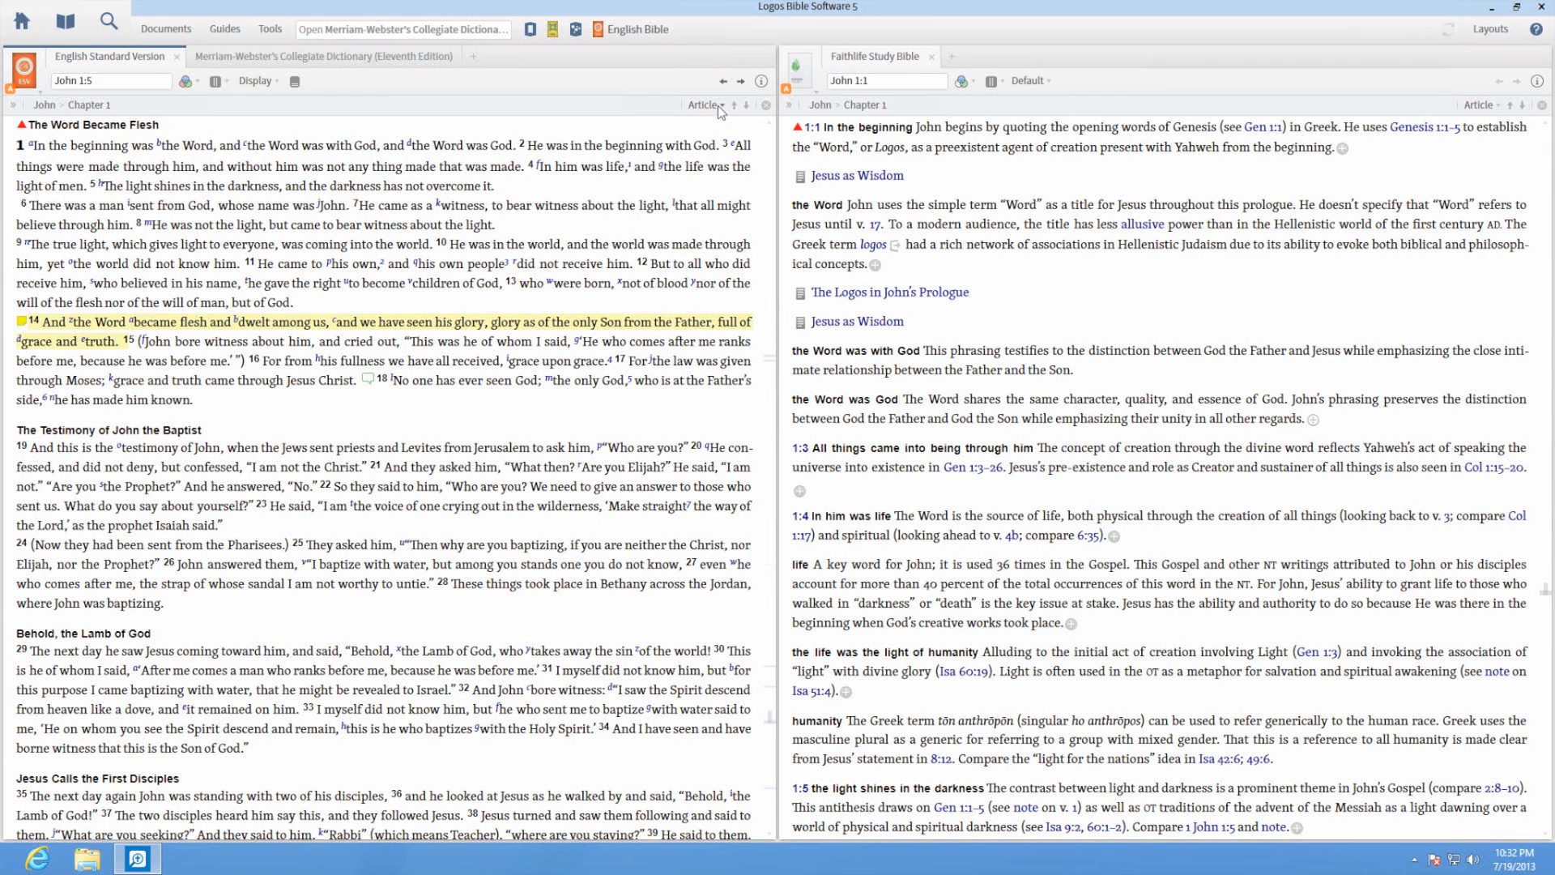
- Set the locator to step by Chapter and advance from John 1 through John 2 to John 3
click(703, 105)
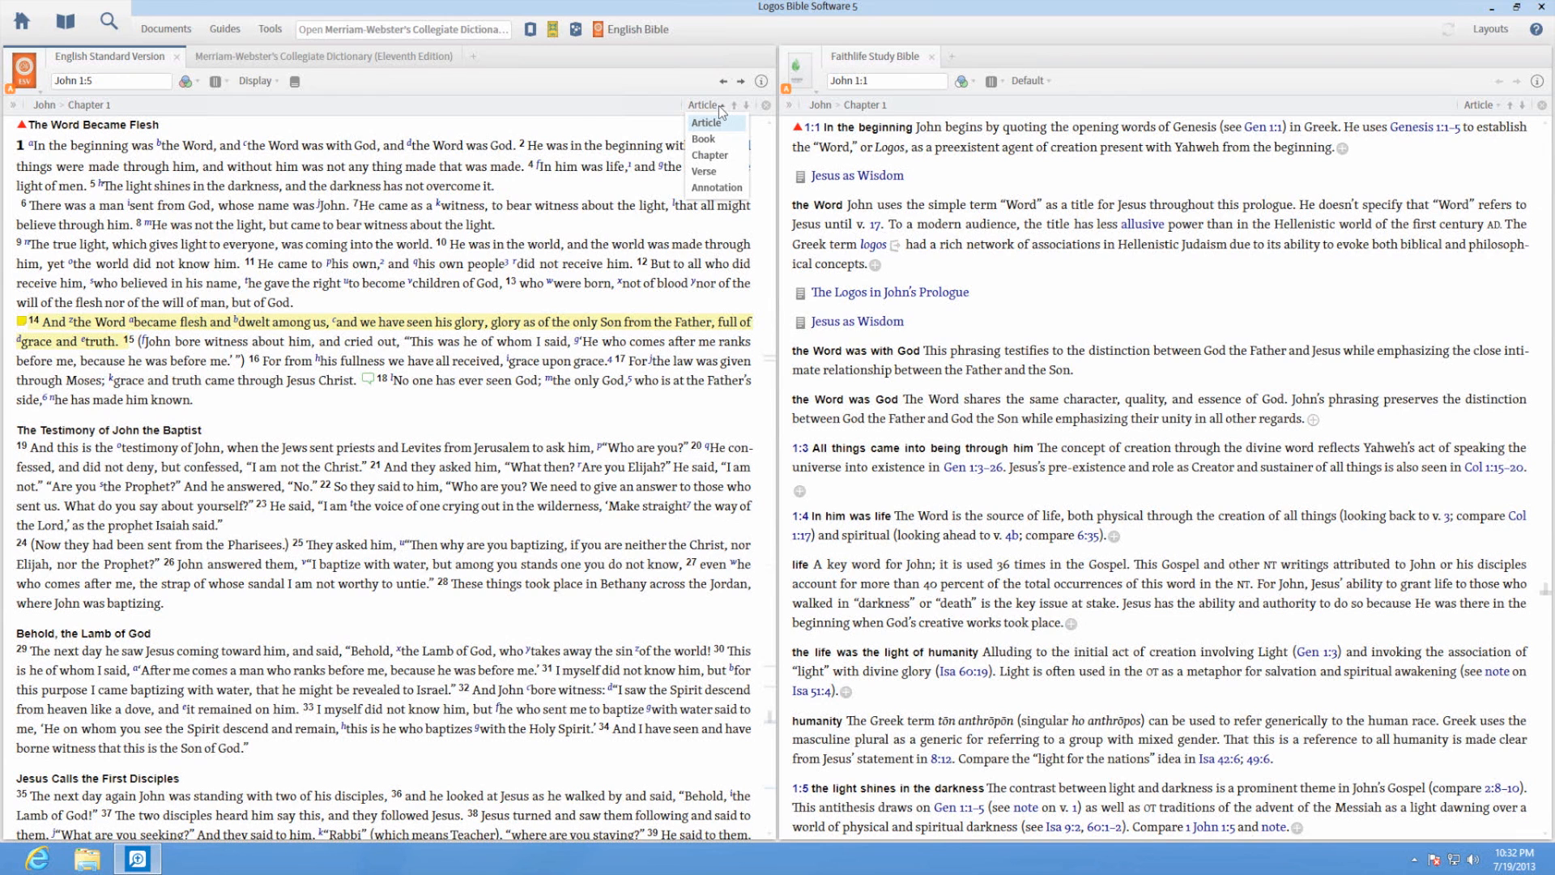
mouse_move(702, 139)
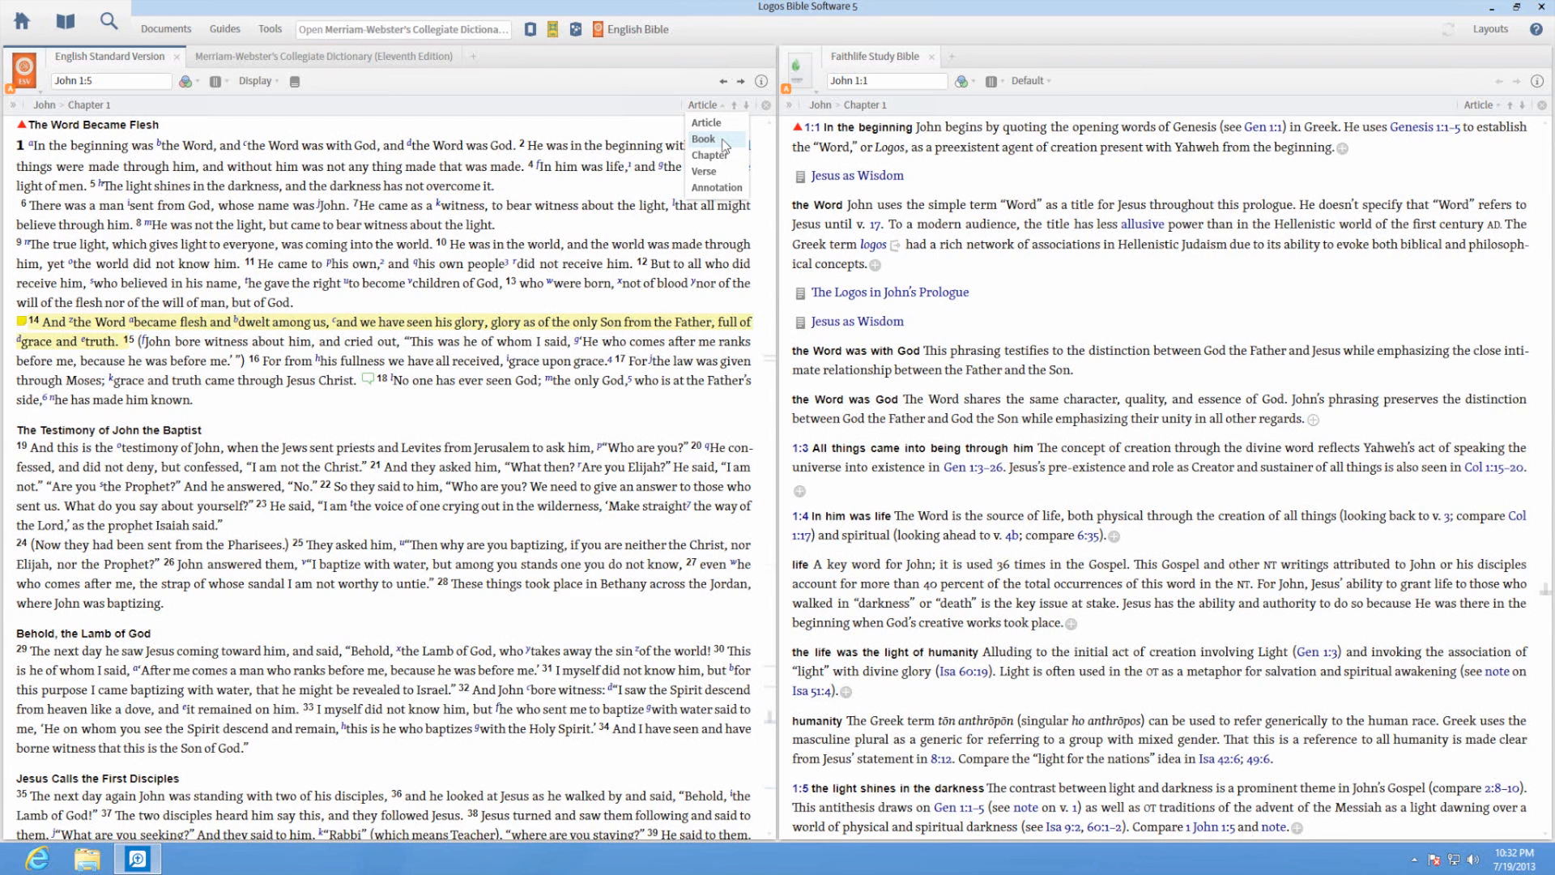
mouse_move(714, 154)
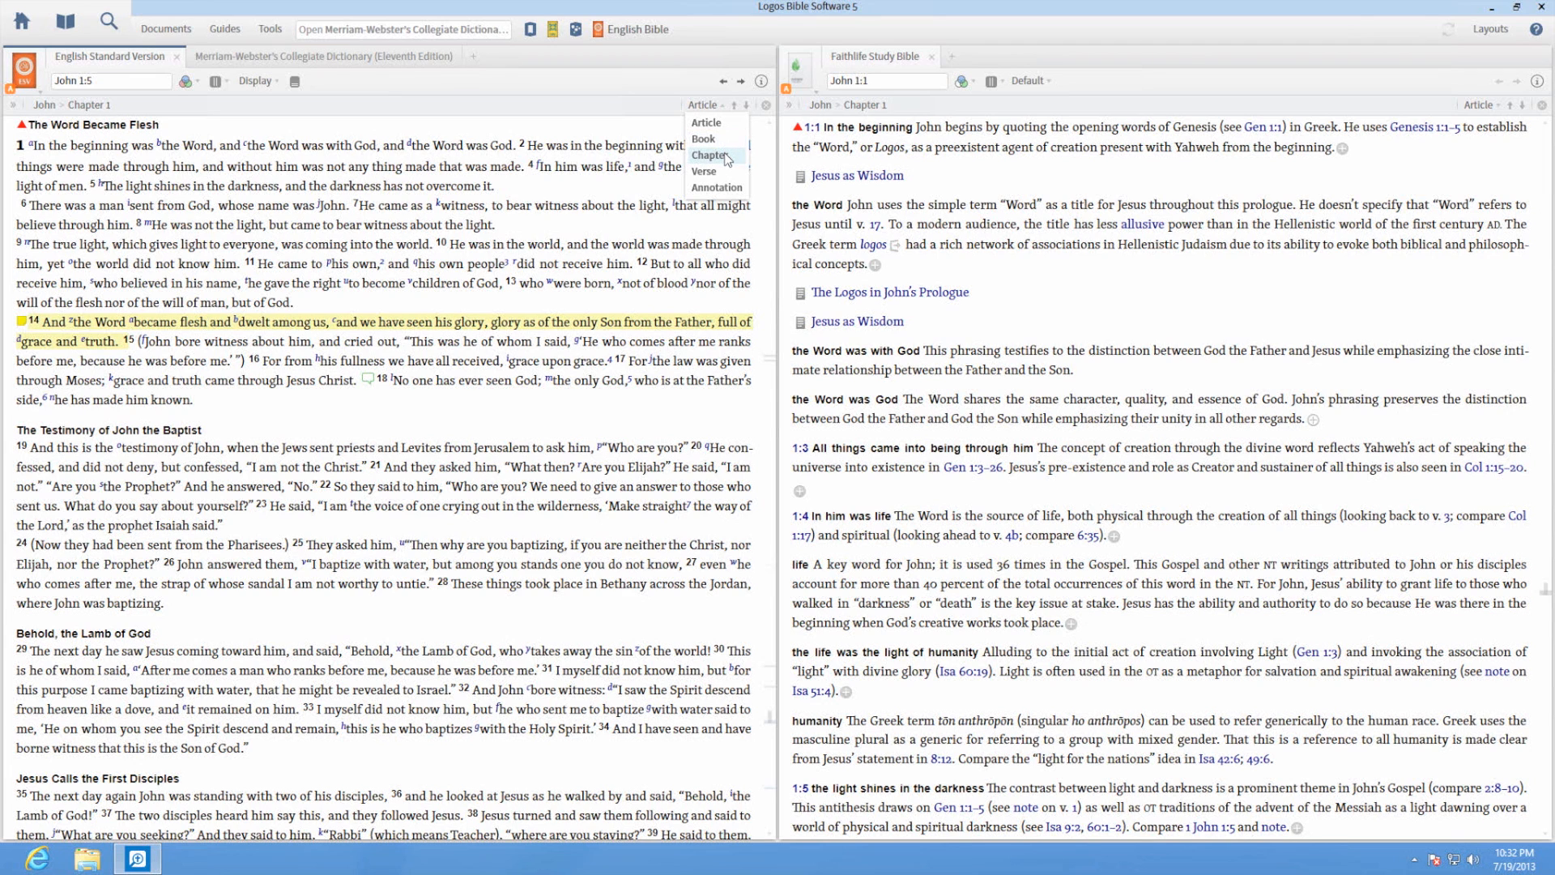
click(710, 155)
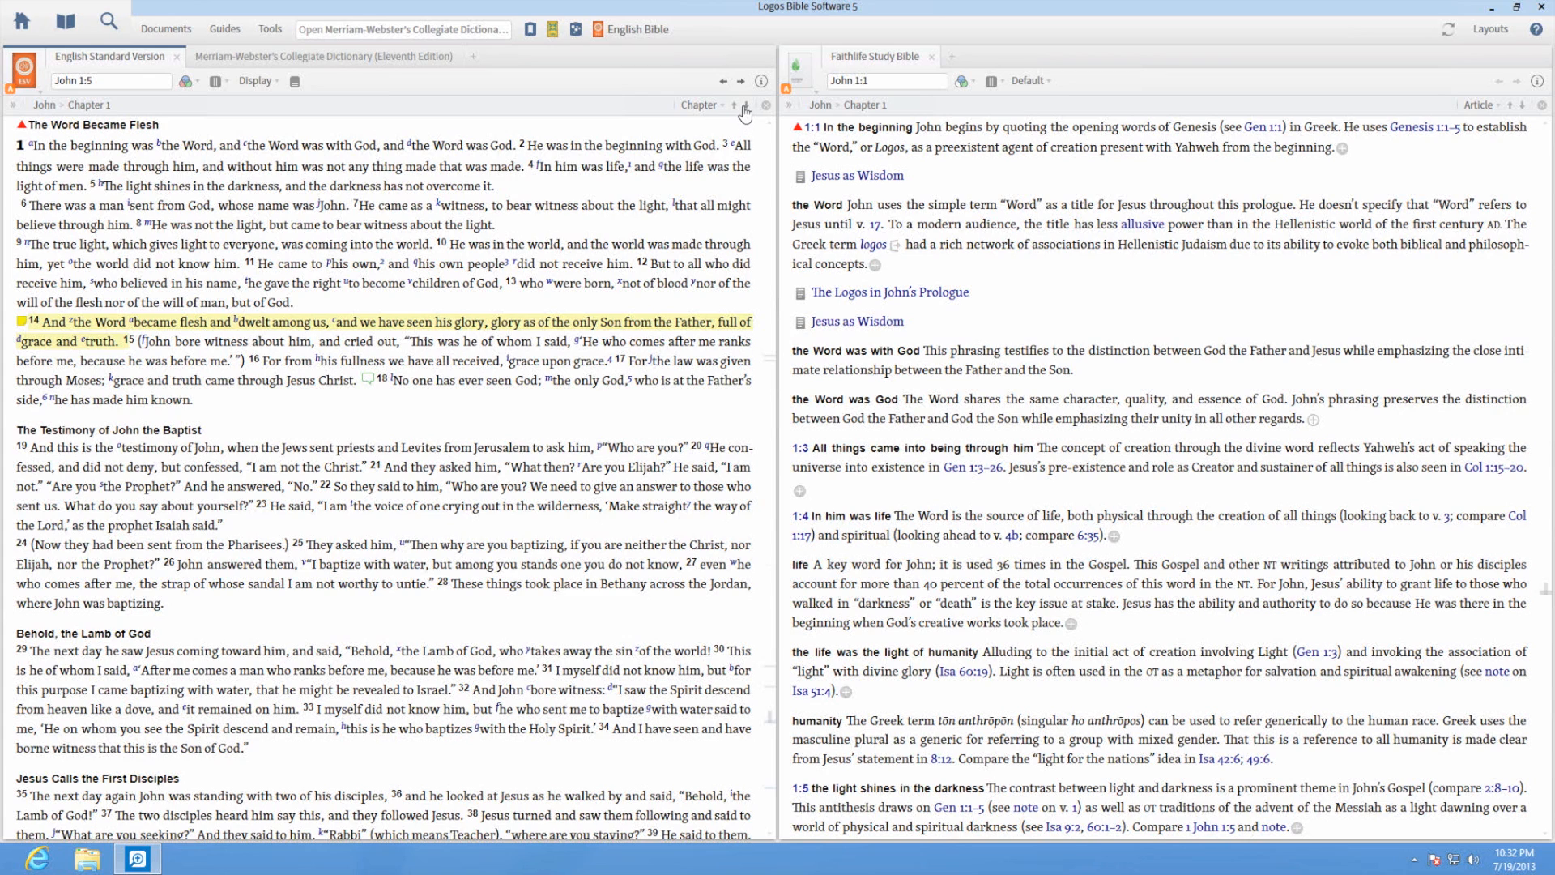
click(745, 106)
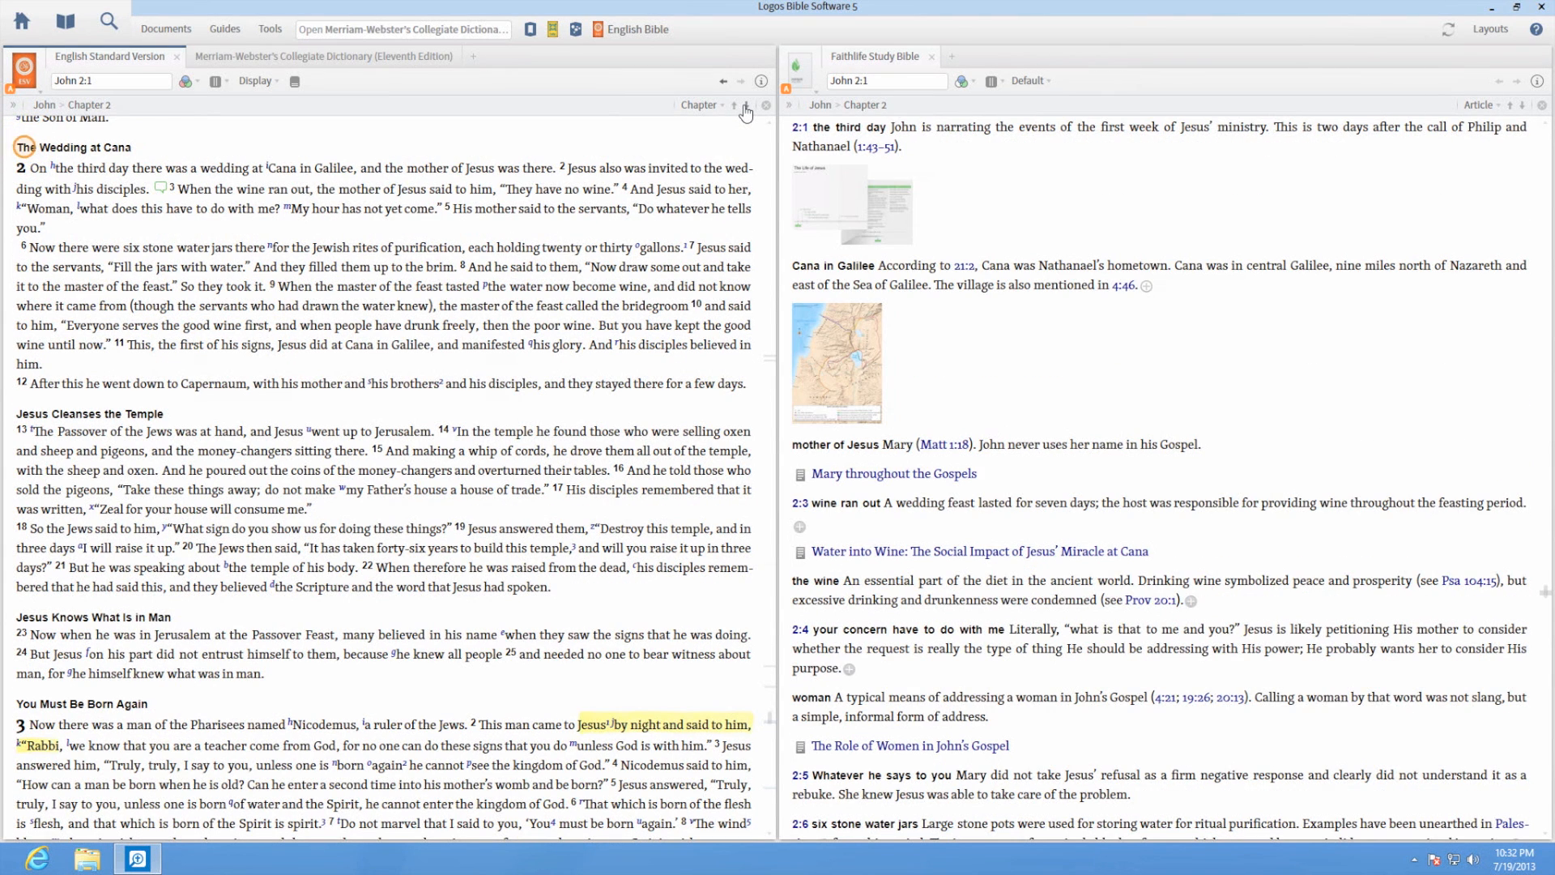
click(745, 106)
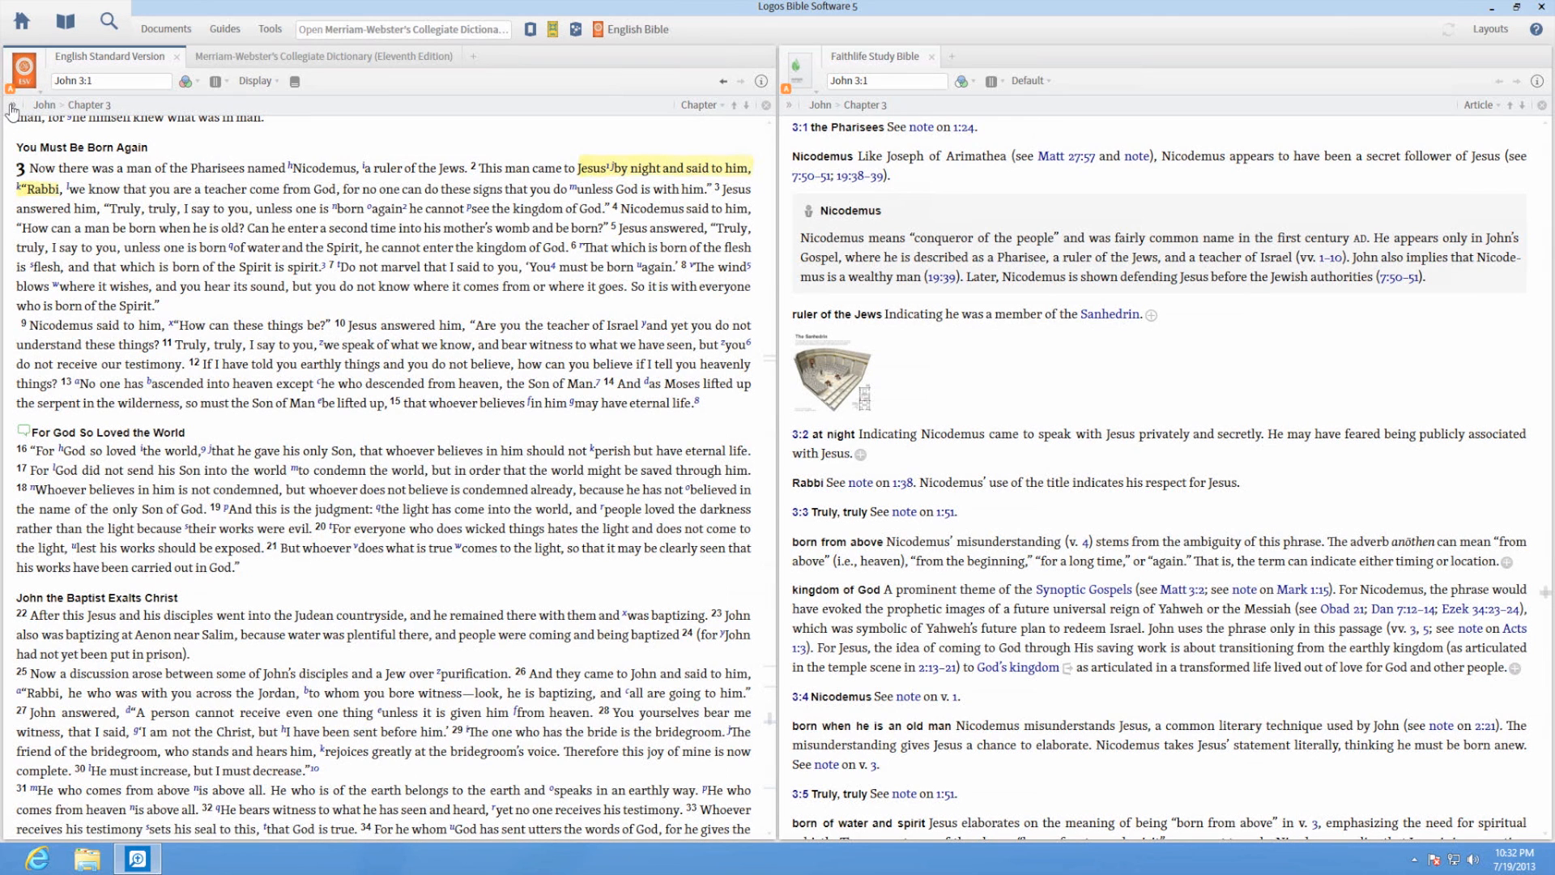
- Show the contents pane and select Deuteronomy to display its introduction
click(11, 109)
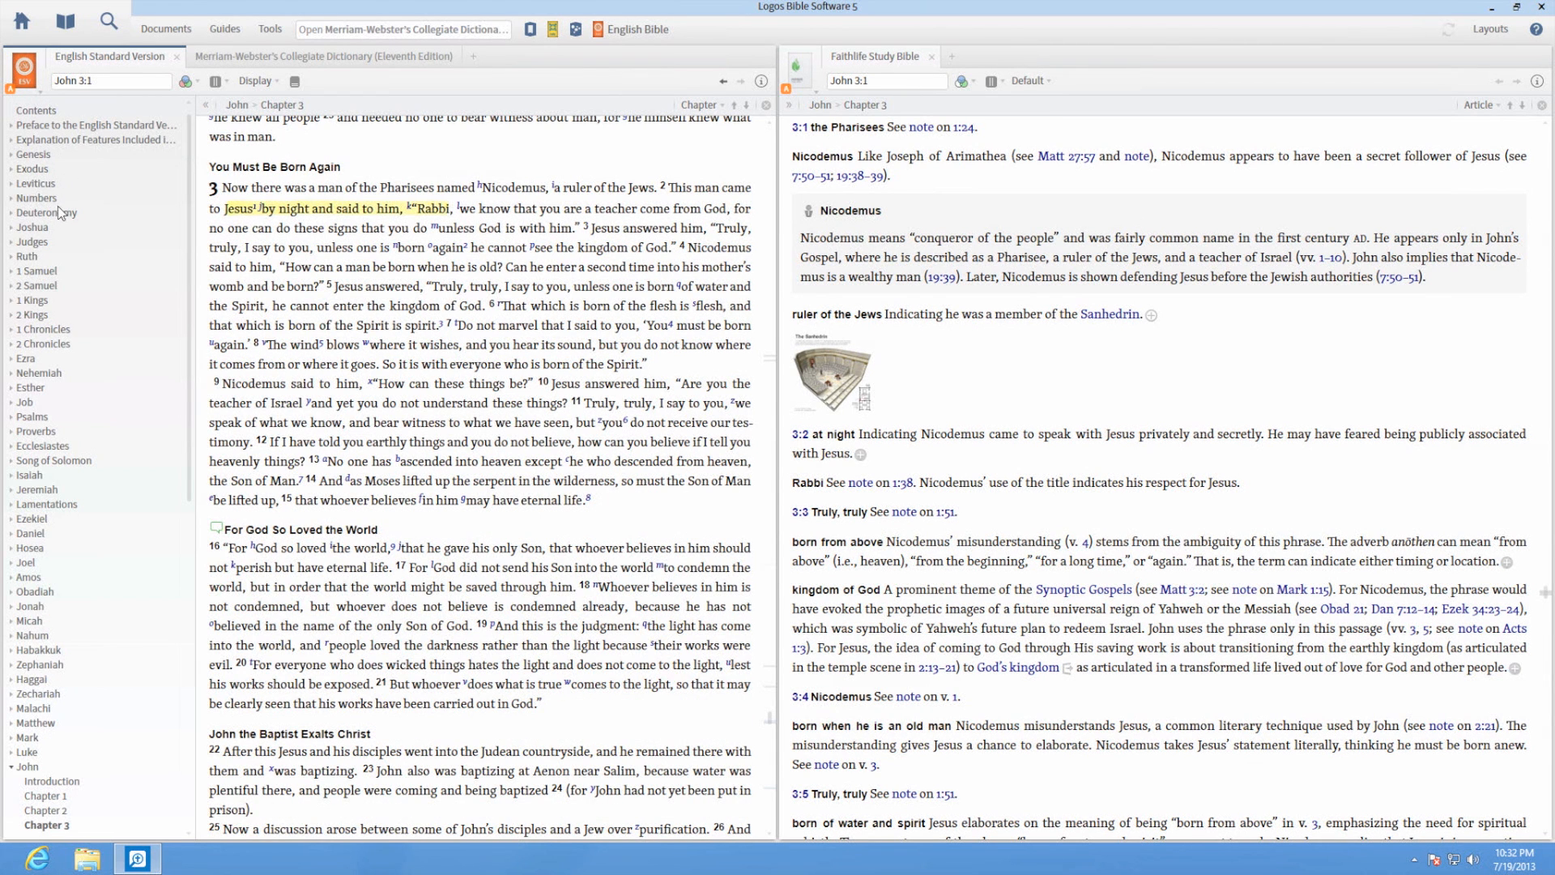
click(47, 212)
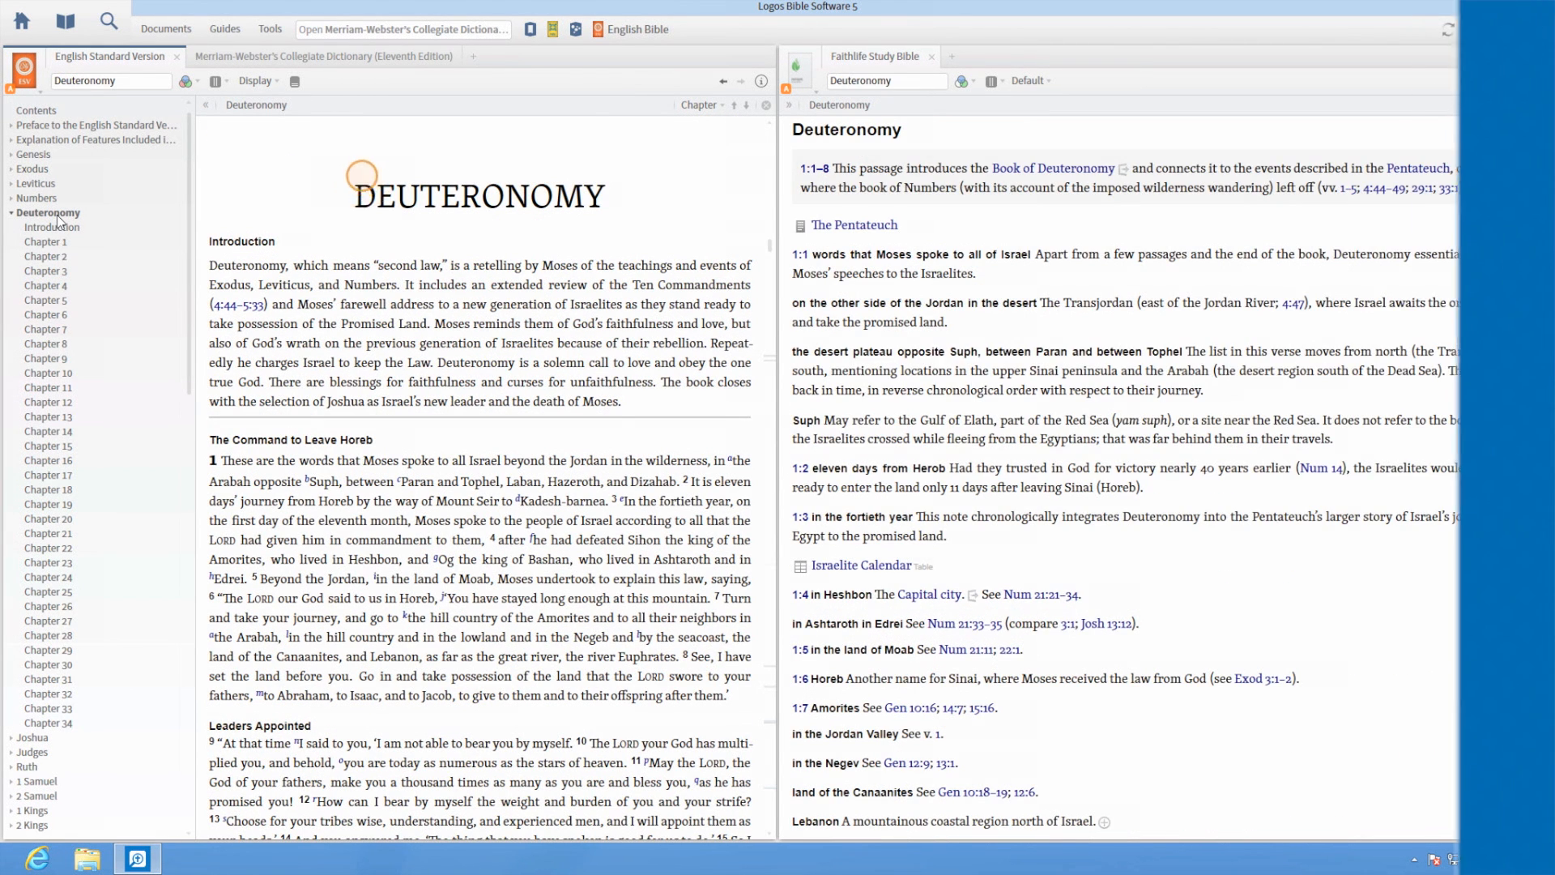